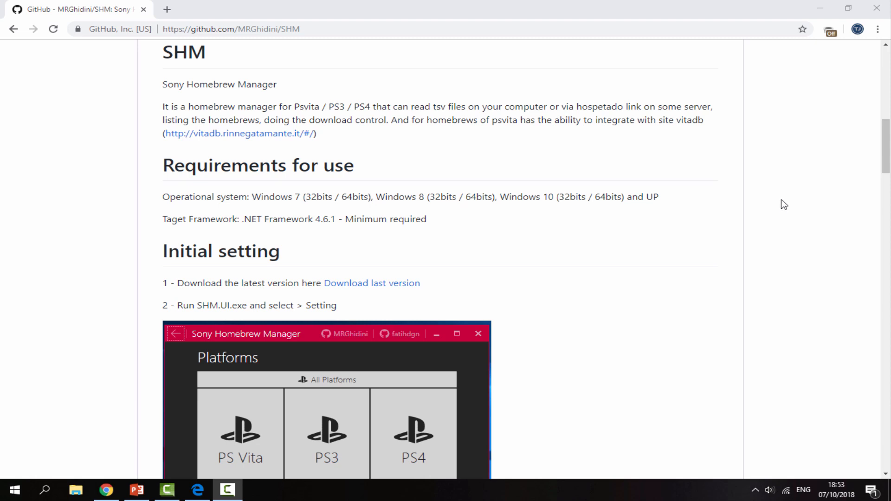
Scroll the SHM README past the setup screenshots to the recommended settings with PS3 and PS4 list links.
scroll("down", 3)
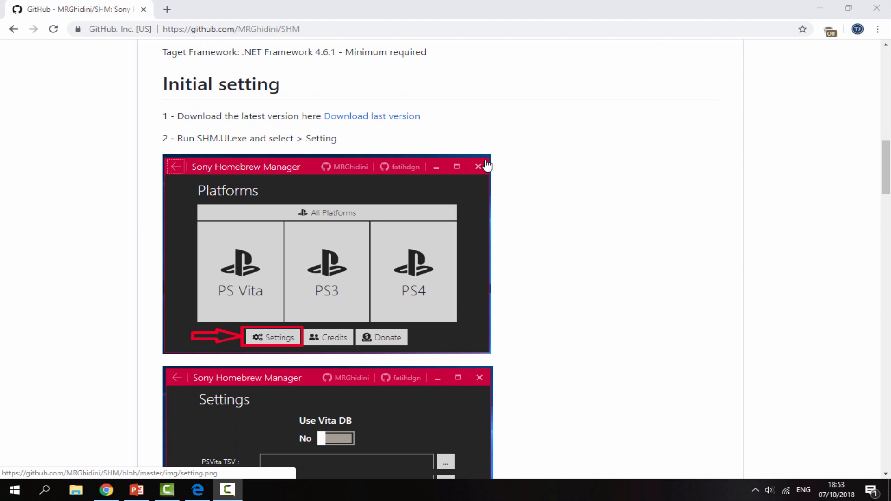
scroll("down", 3)
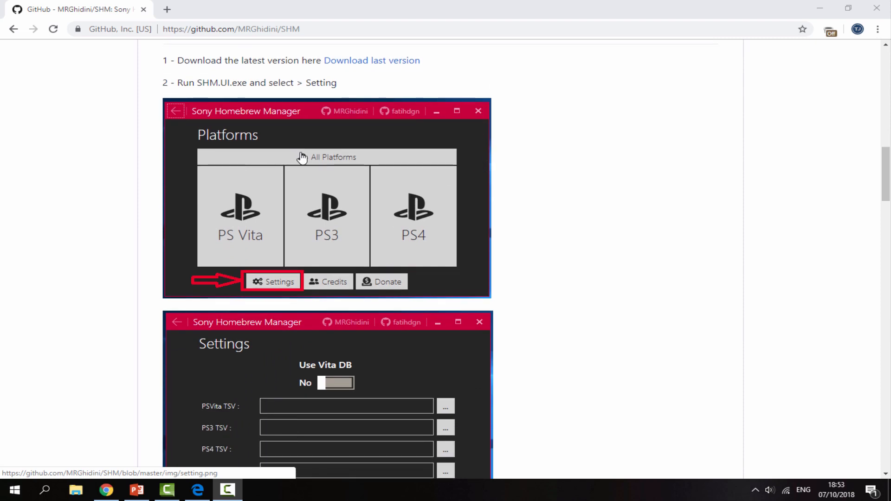
mouse_move(244, 127)
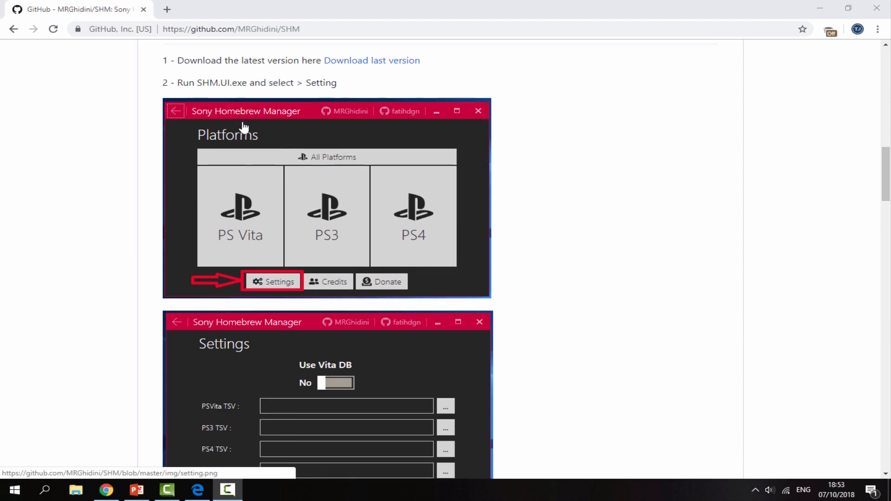
mouse_move(384, 184)
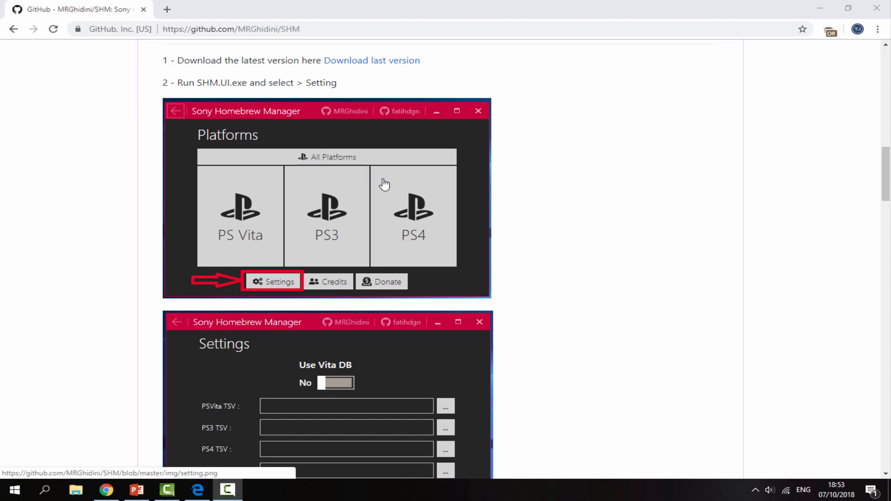
mouse_move(383, 180)
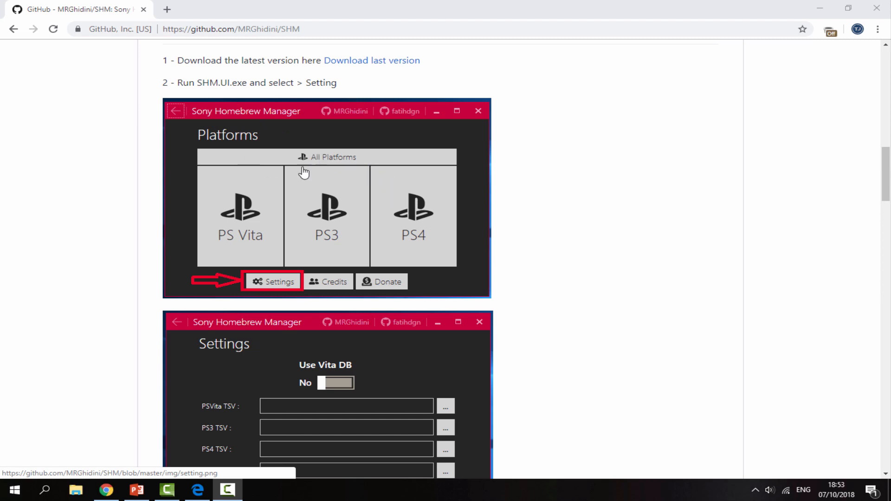
mouse_move(336, 192)
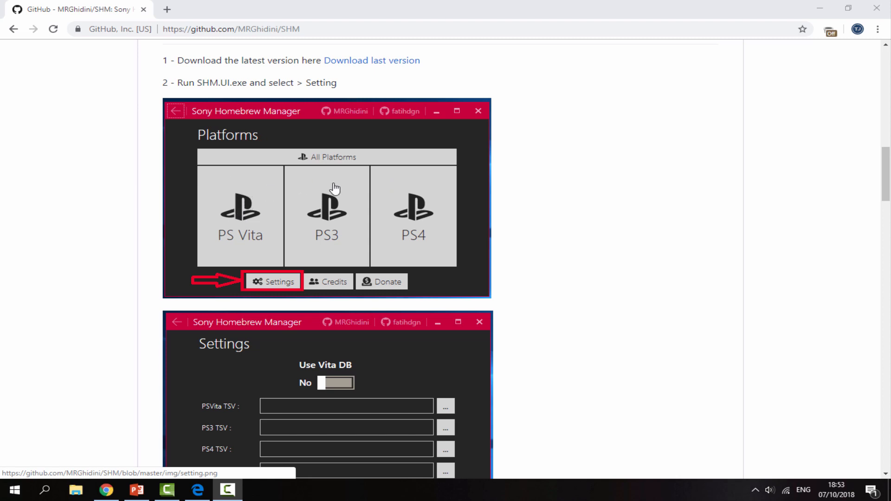
mouse_move(421, 218)
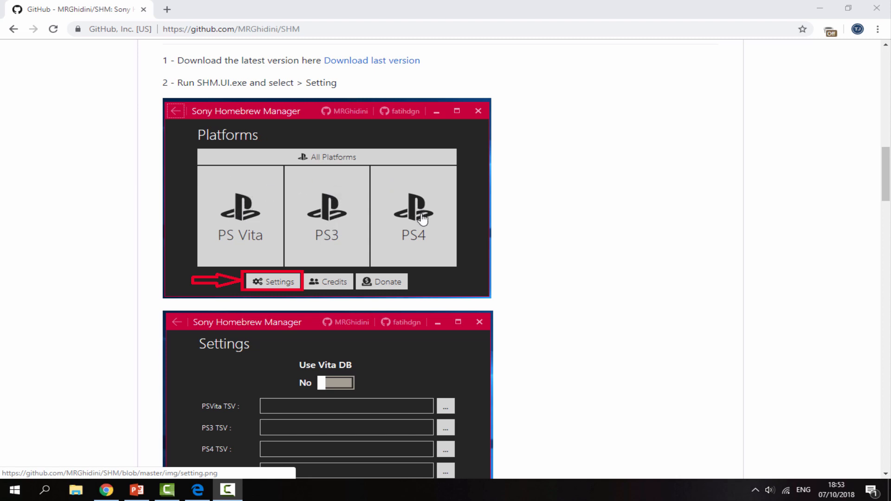
mouse_move(419, 193)
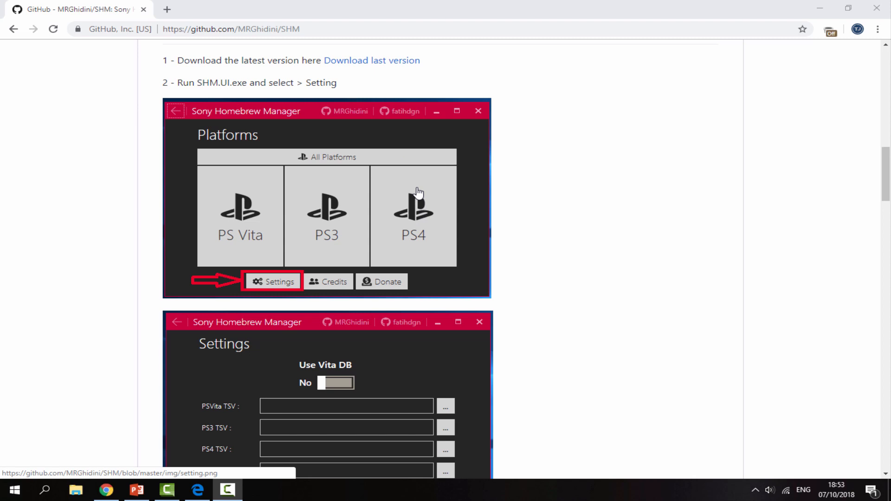
mouse_move(417, 187)
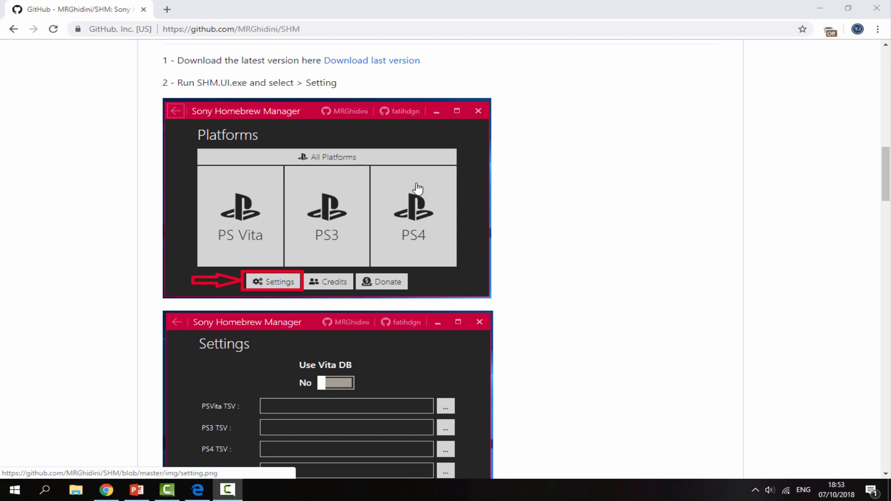
mouse_move(347, 208)
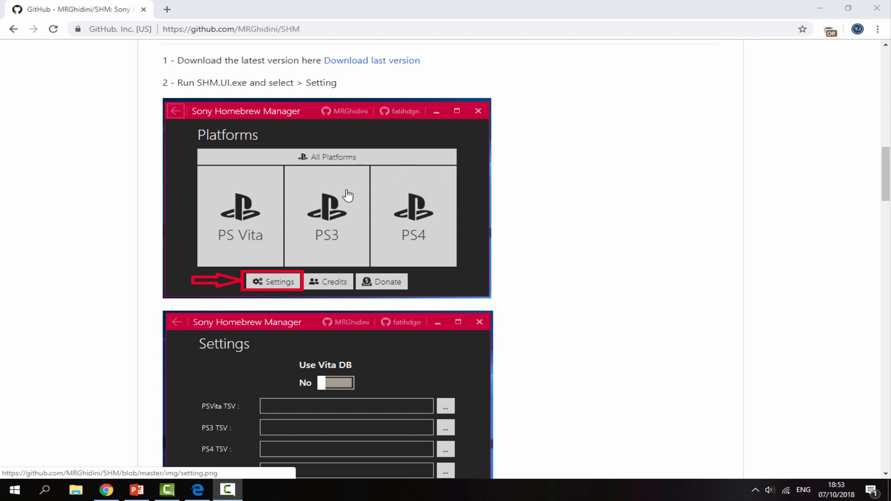
mouse_move(342, 187)
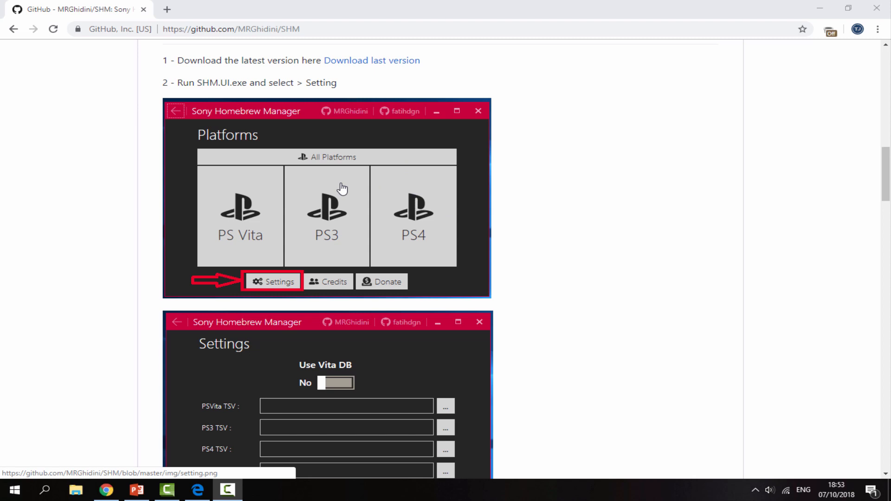
scroll("down", 3)
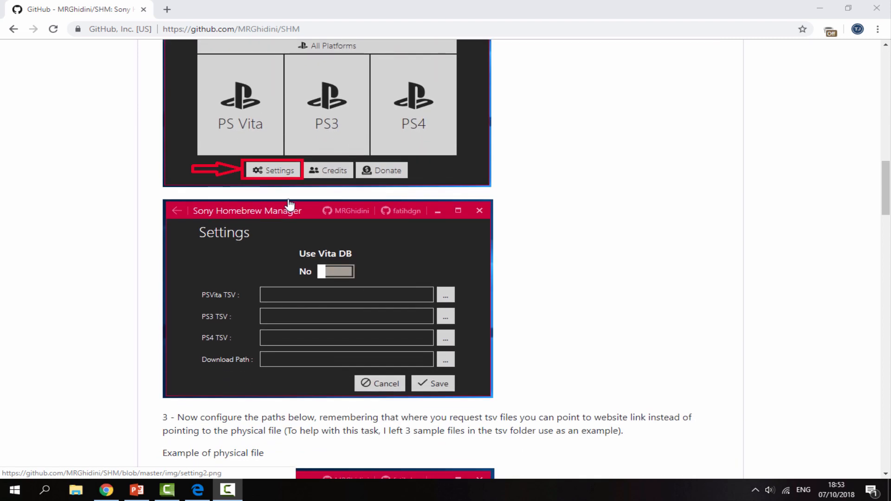
scroll("down", 3)
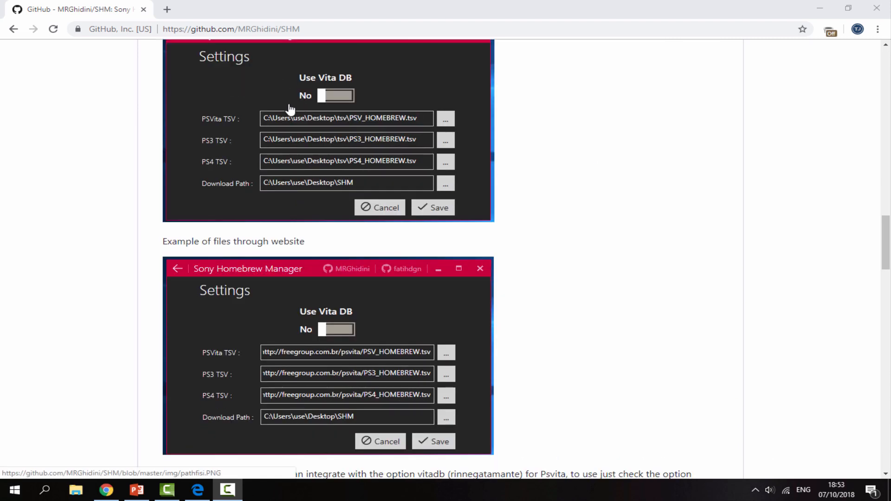
scroll("down", 3)
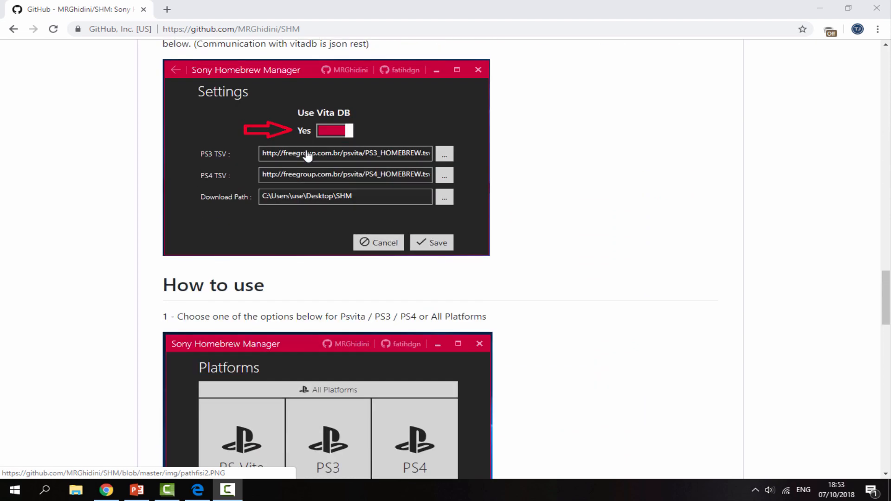
scroll("down", 3)
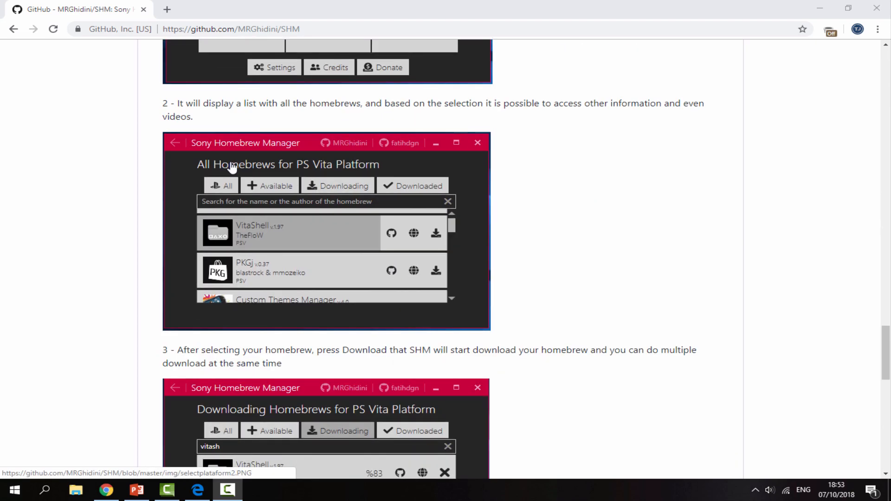
scroll("down", 3)
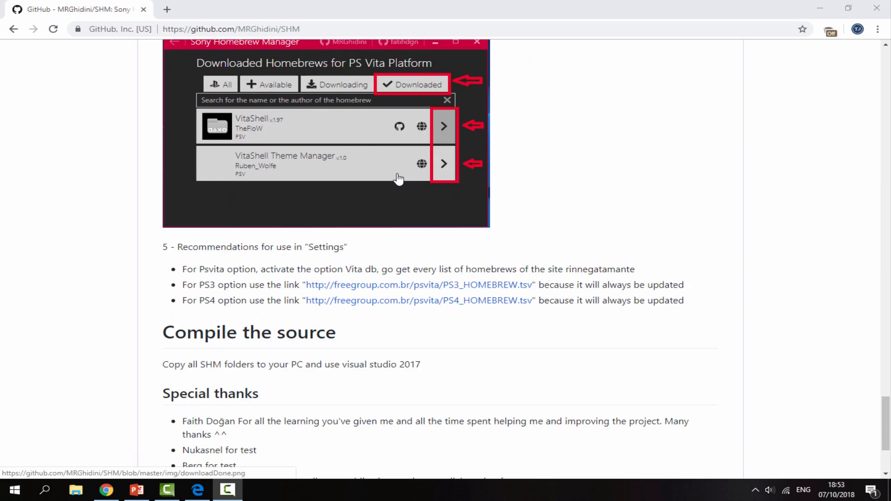
Paste the PS3_HOMEBREW.tsv link into a blank Notepad note, trim the trailing quote, and minimize it.
left_click(45, 490)
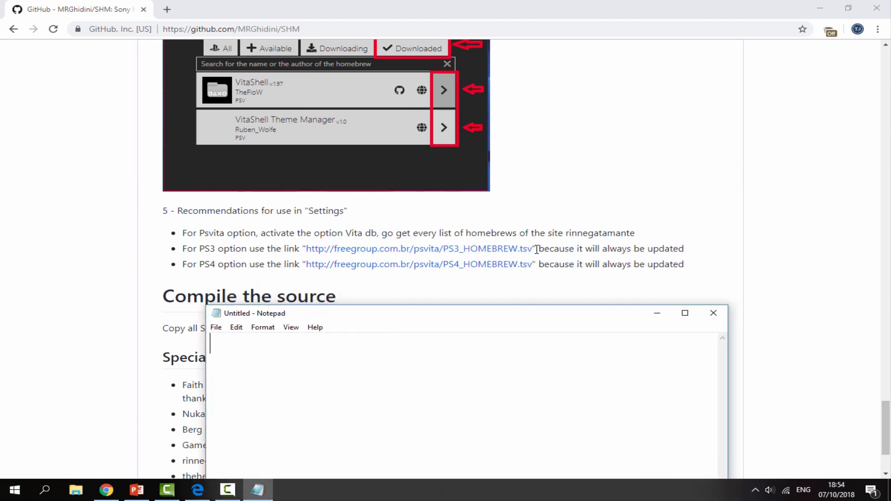
left_click(712, 314)
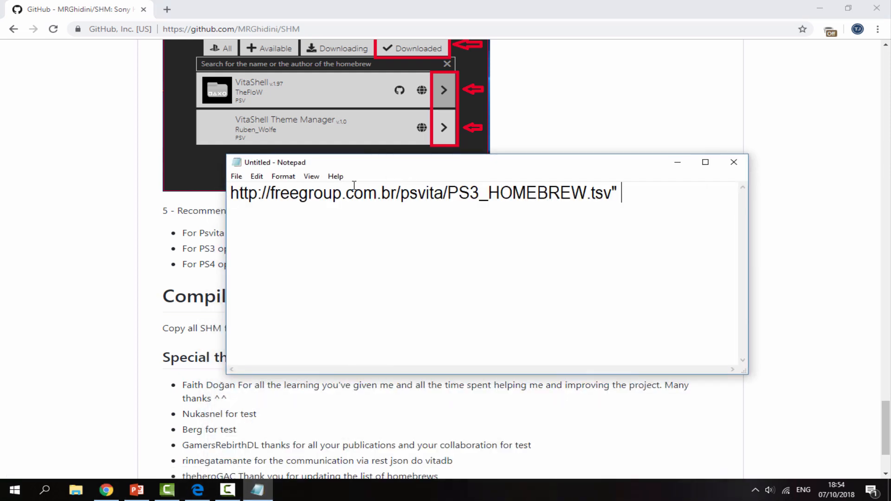
key("Backspace")
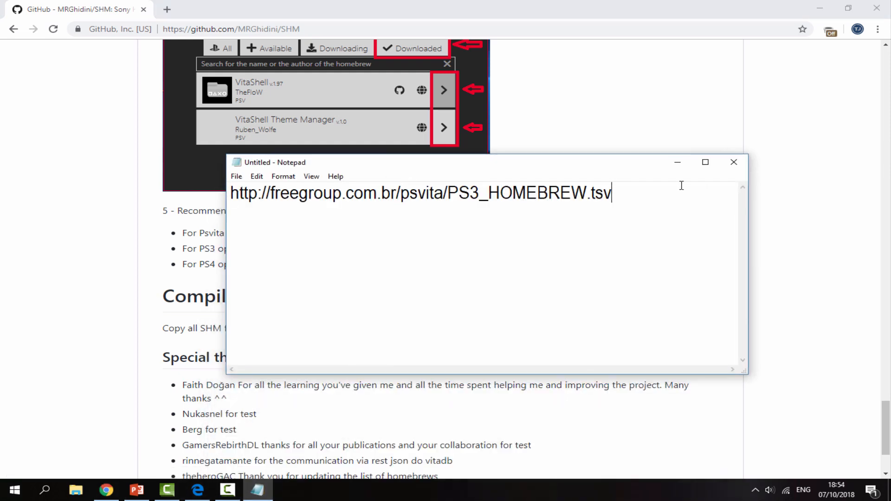
left_click(733, 161)
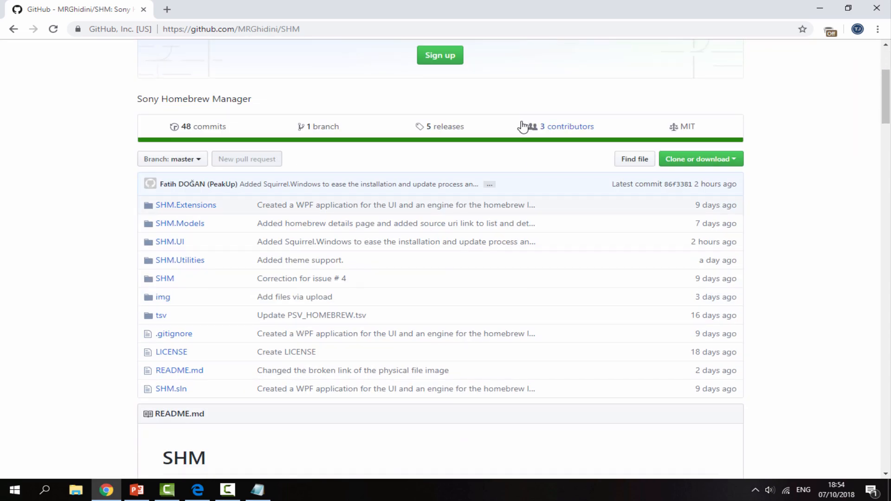
From the SHM Releases page, download the Sony.Homebrew.Manager.1.4.zip asset.
left_click(445, 126)
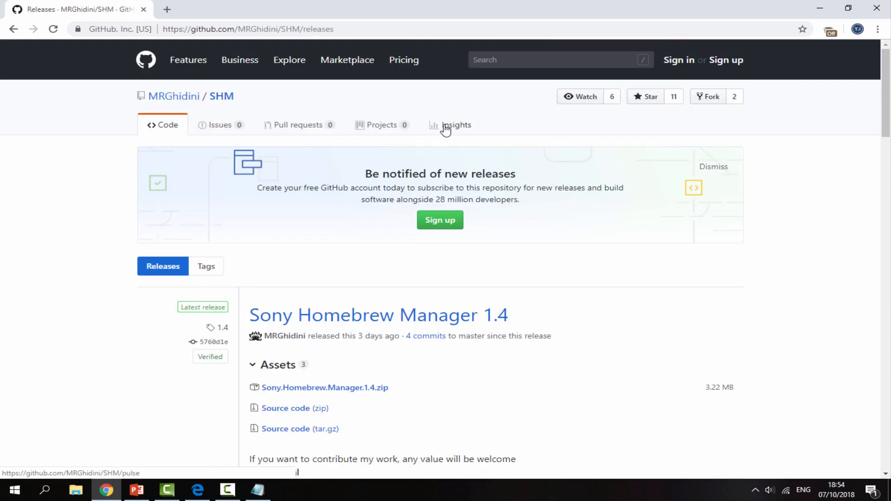
scroll("down", 3)
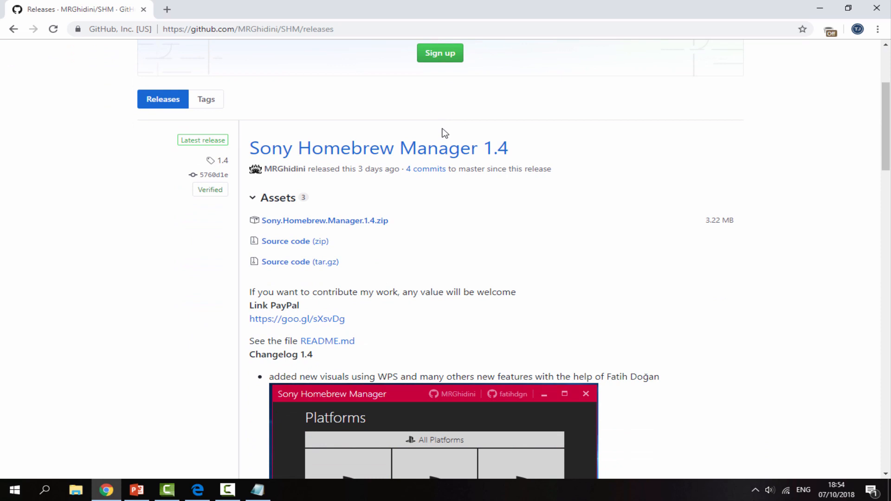
scroll("down", 3)
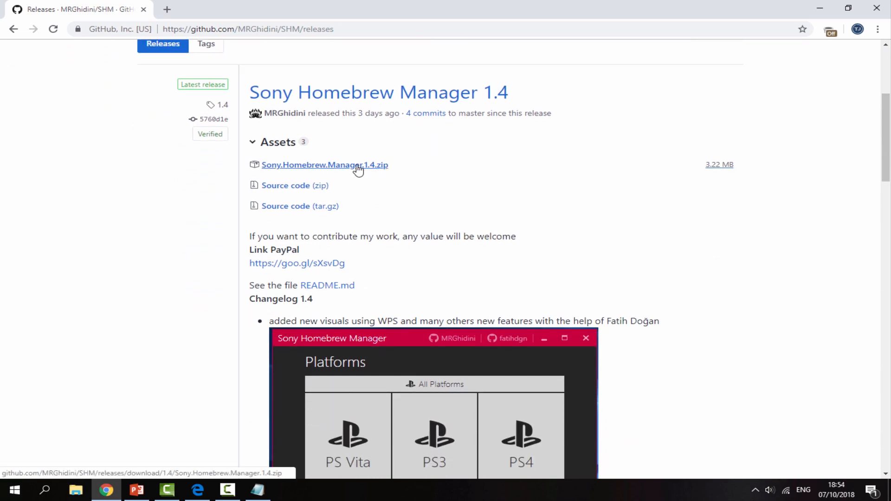
mouse_move(343, 168)
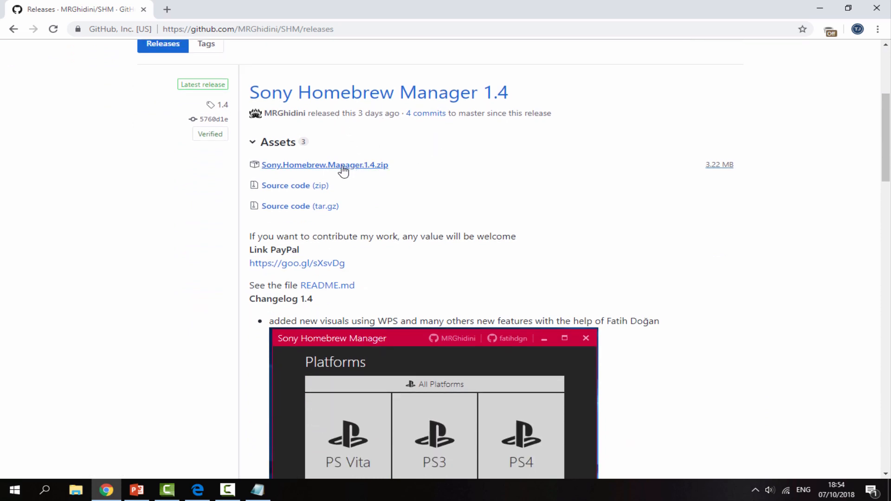
left_click(325, 165)
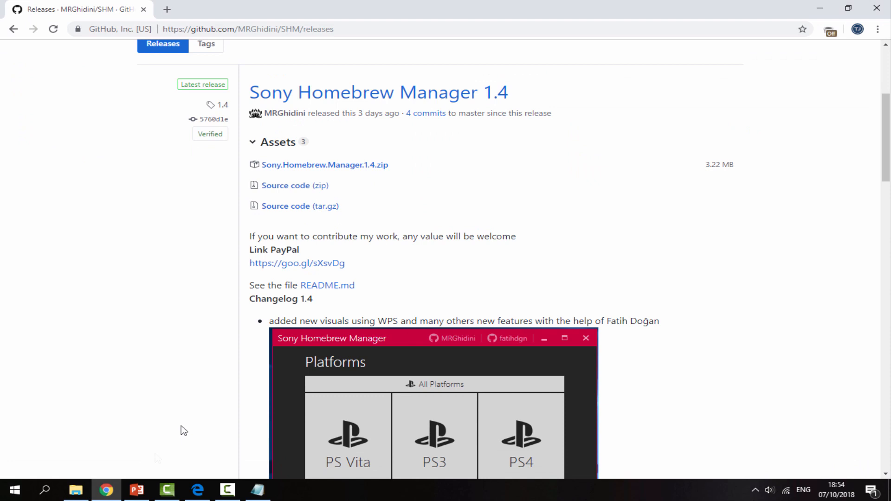
Extract the 1.4 zip in Downloads into a Sony.Homebrew.Manager.1.4 folder and open it.
left_click(77, 490)
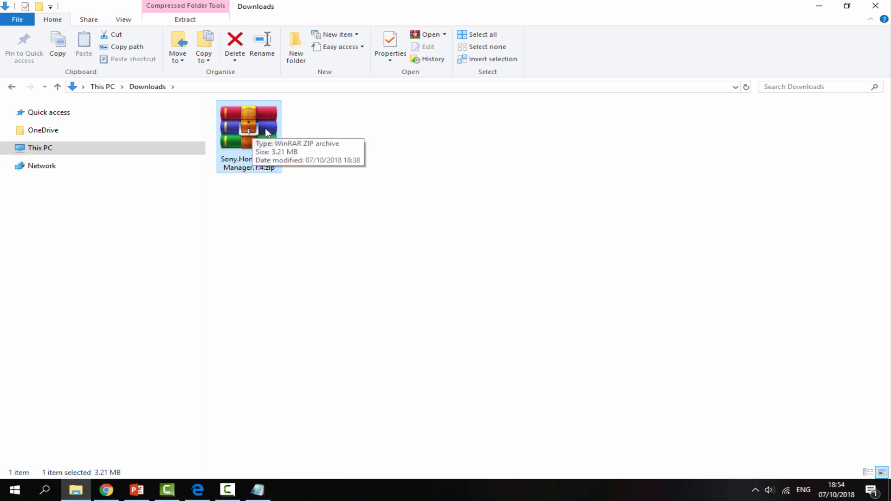
right_click(267, 131)
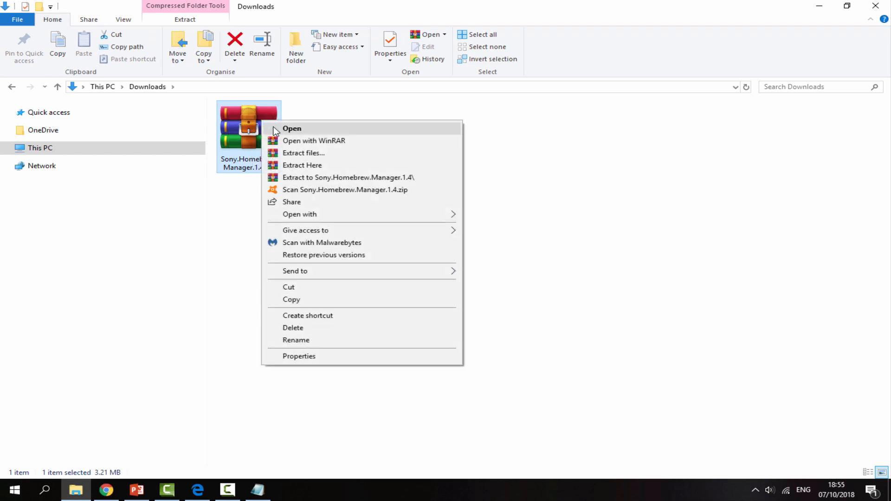
mouse_move(345, 182)
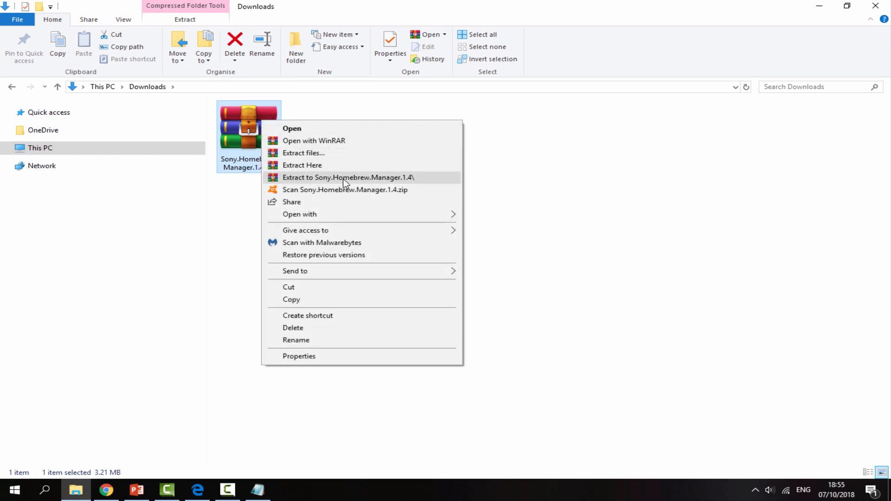
left_click(349, 177)
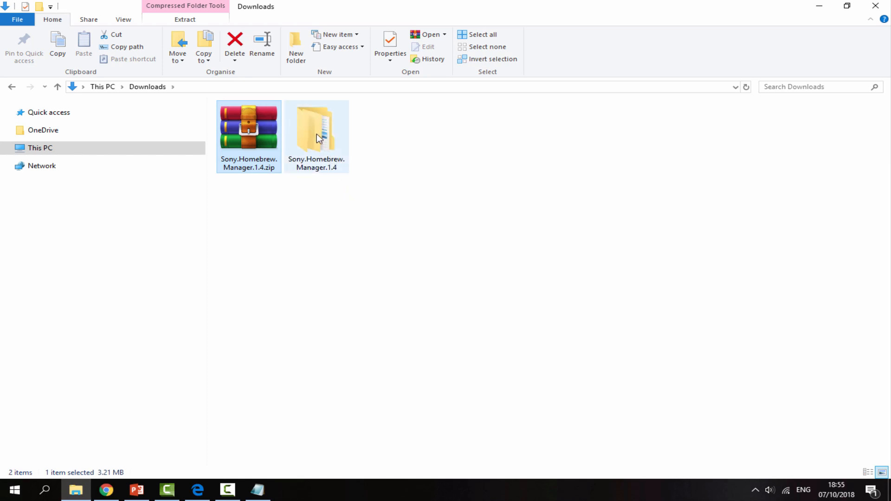
double_click(318, 130)
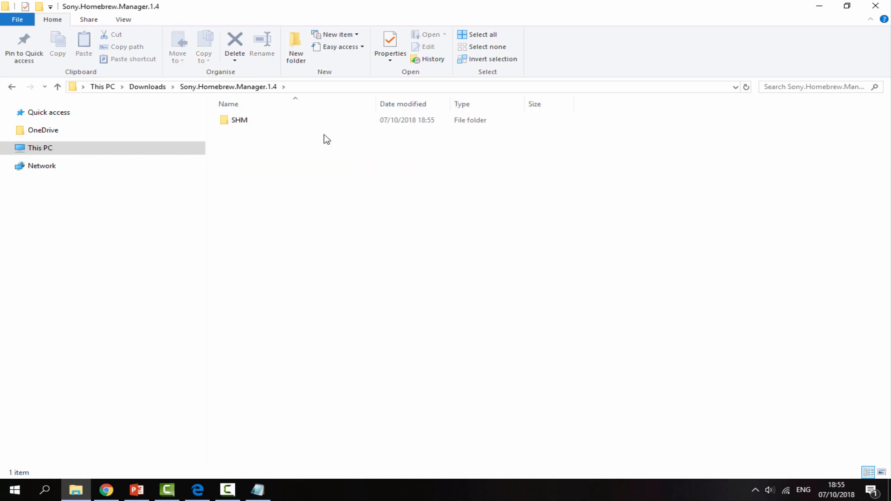
Move the SHM folder up into Downloads, delete the leftover folder and zip, and open SHM.
left_click_drag(239, 119, 153, 87)
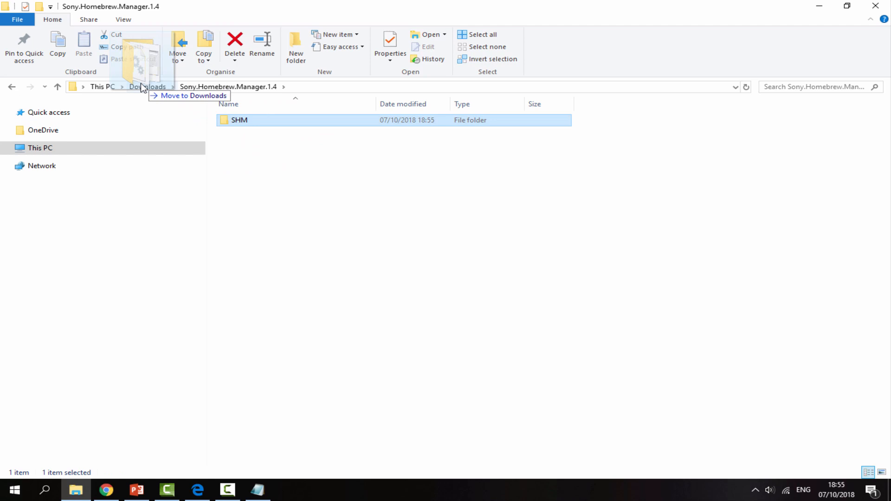
left_click(146, 87)
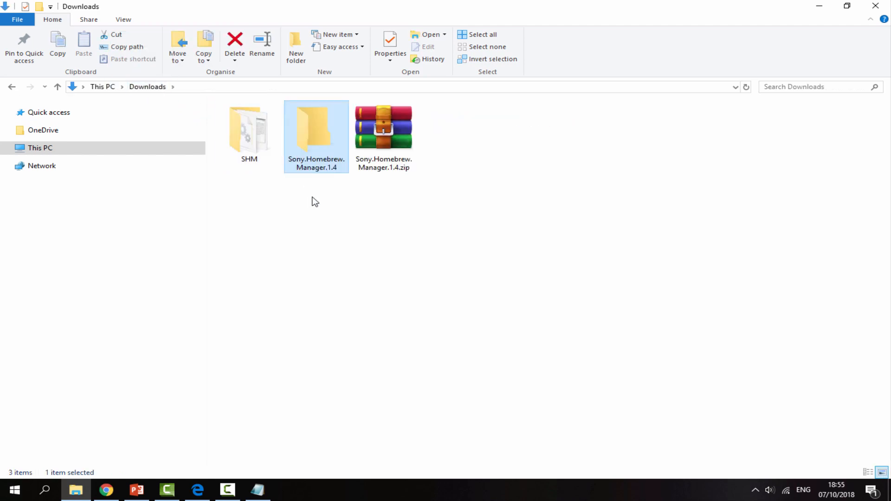
left_click(384, 125)
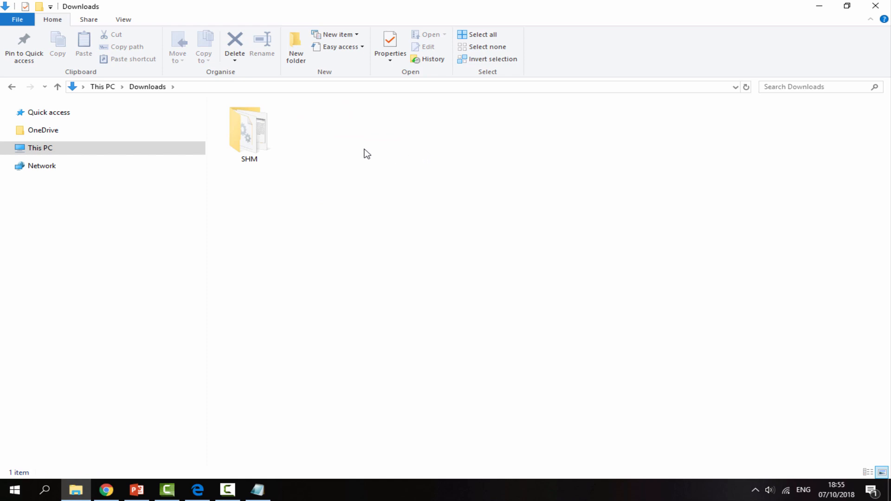
double_click(248, 130)
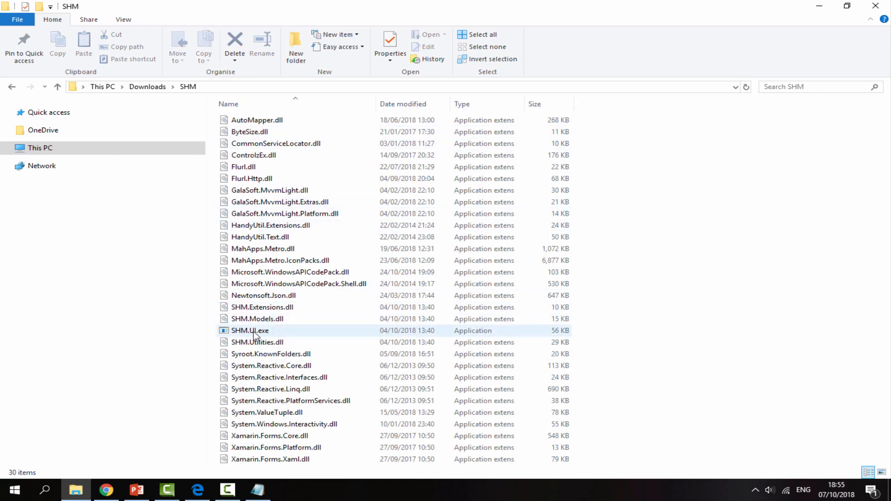
Launch SHM.UI.exe, centre its window and paste the PS3 TSV URL into the Settings database field.
double_click(249, 331)
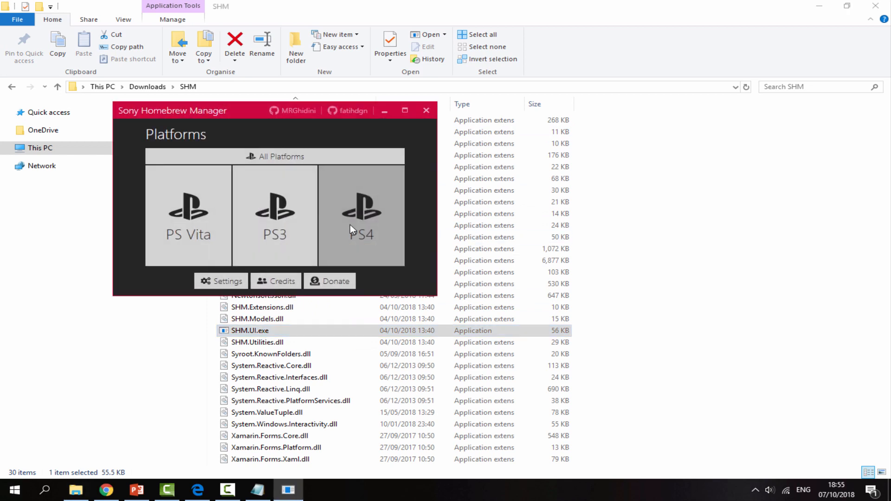
left_click_drag(173, 110, 395, 151)
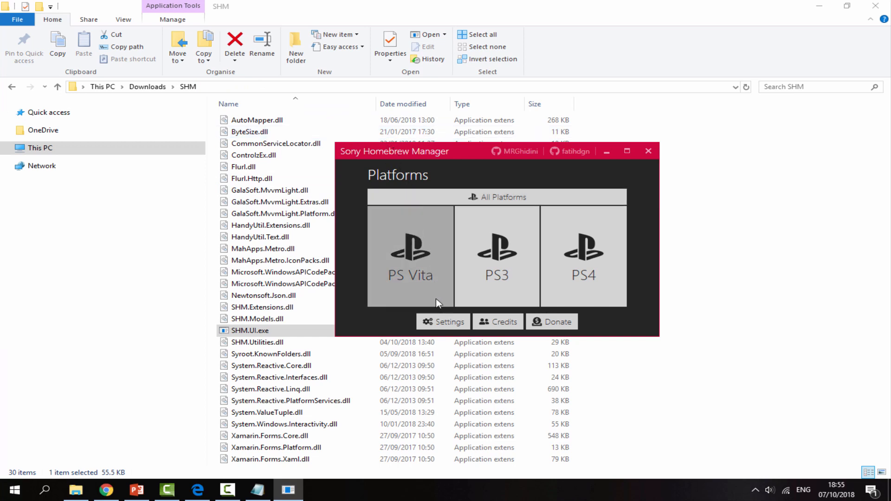
left_click(443, 321)
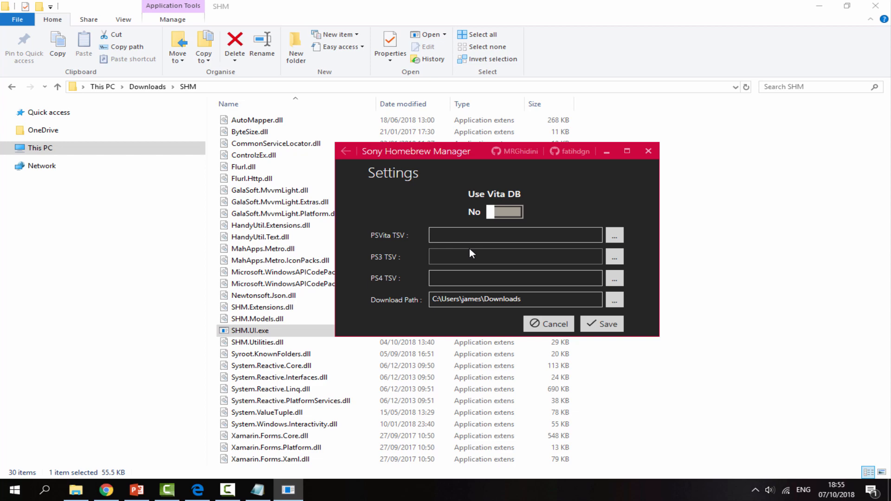
left_click(515, 256)
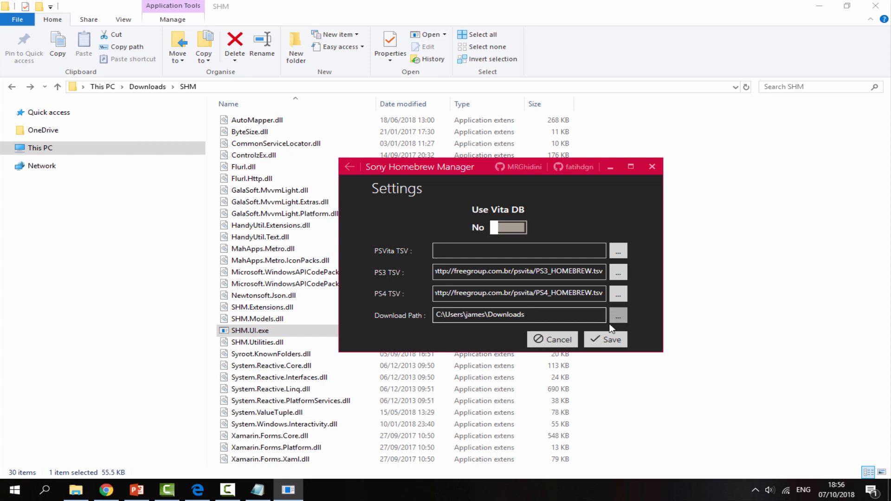
Fill the remaining database field, switch Use Vita DB to Yes, and save the settings.
left_click(518, 250)
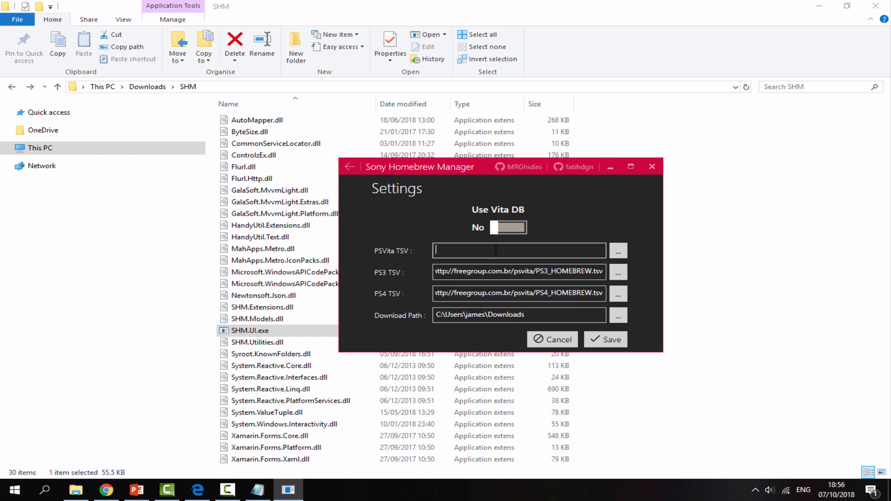
mouse_move(425, 245)
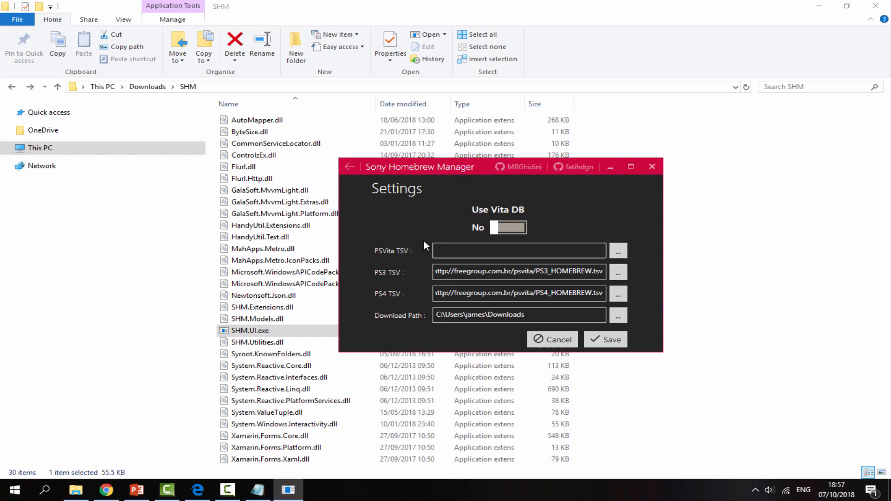
left_click(510, 228)
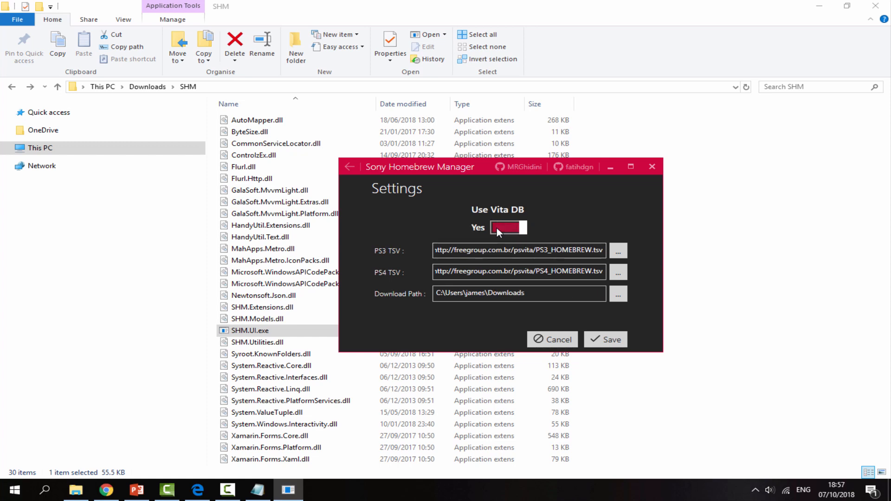
mouse_move(493, 210)
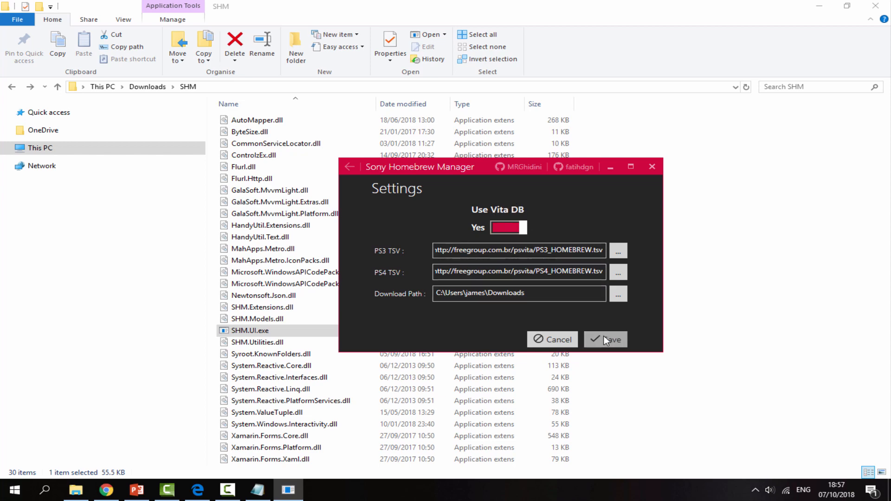
left_click(605, 339)
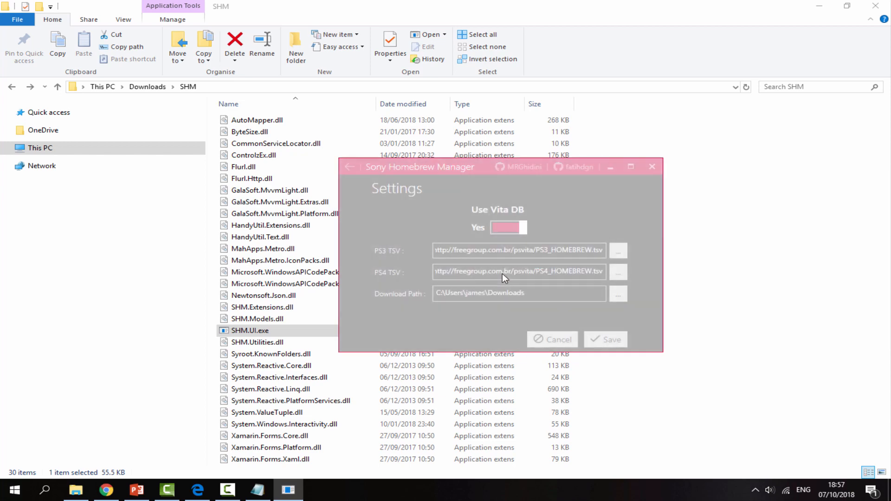
left_click(605, 340)
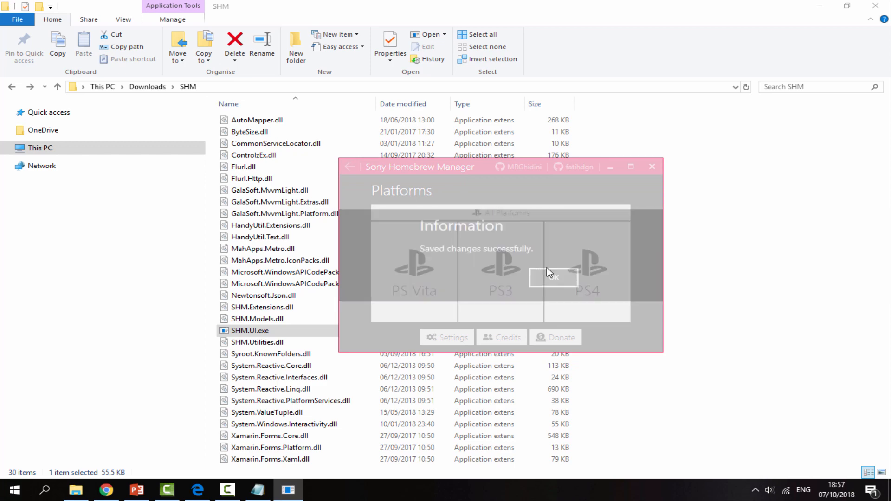
left_click(553, 278)
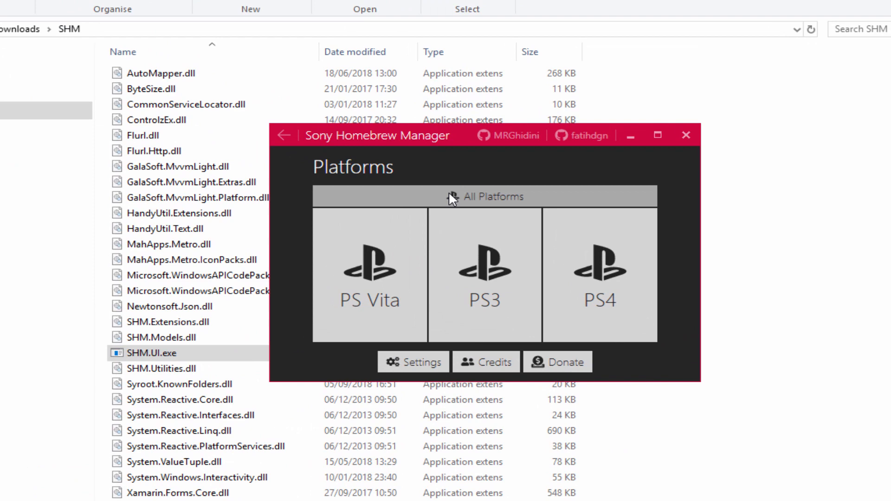
In the PS Vita homebrew list, scroll to vitaQuake and start its download.
left_click(369, 281)
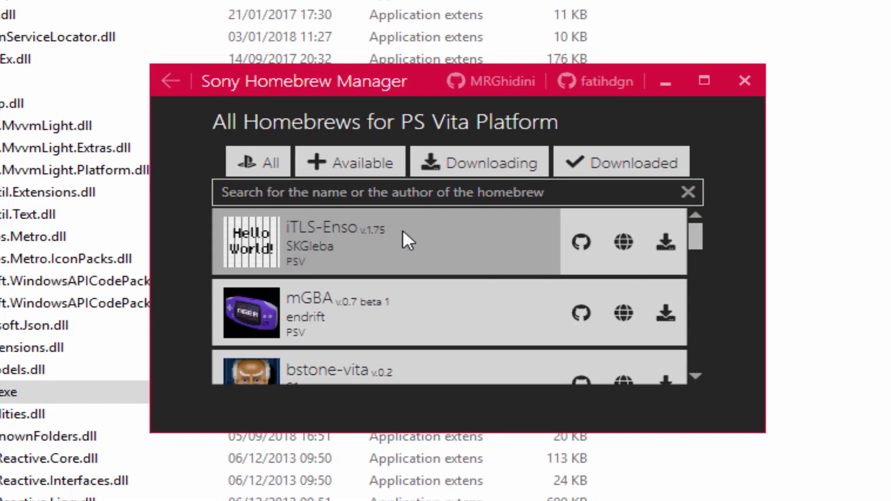
scroll("down", 3)
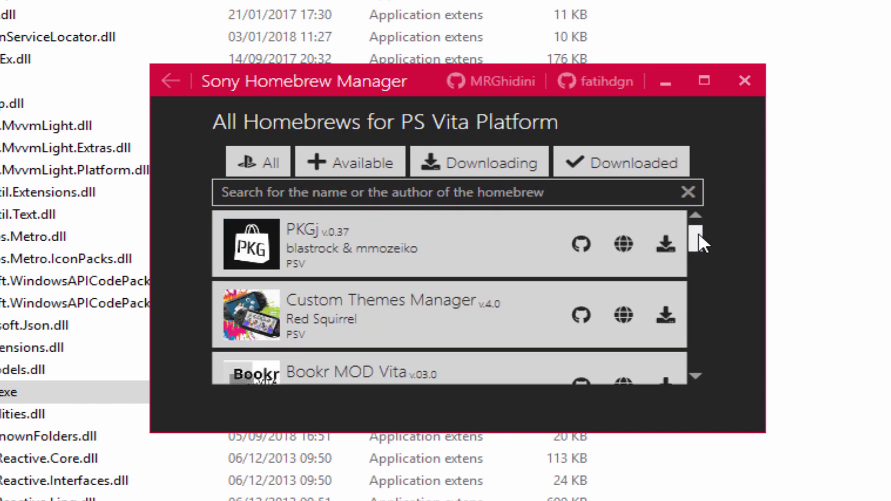
scroll("down", 3)
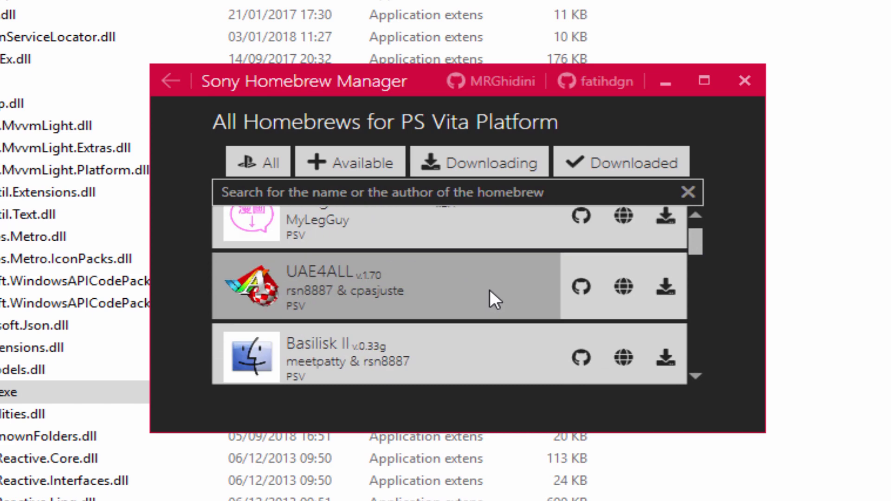
scroll("down", 3)
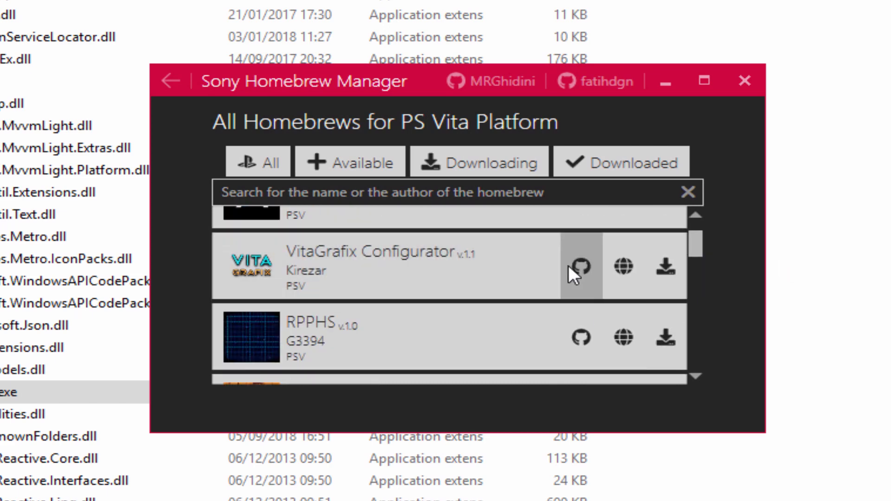
scroll("down", 3)
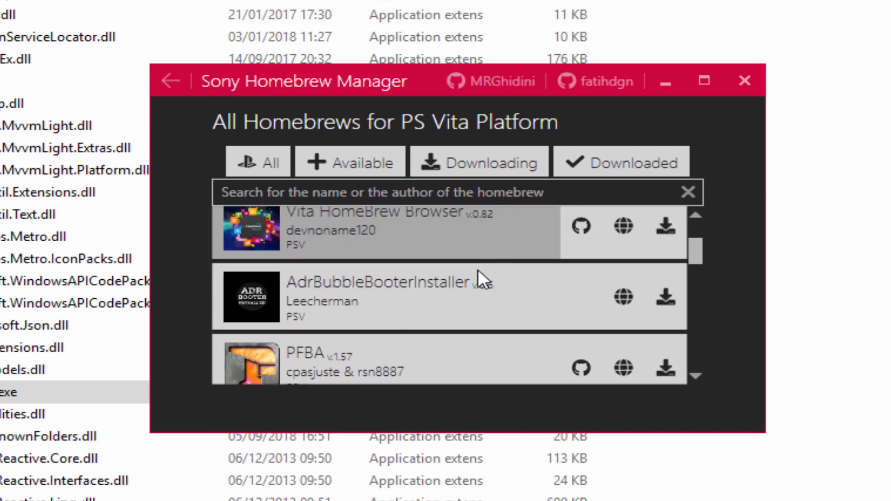
scroll("down", 3)
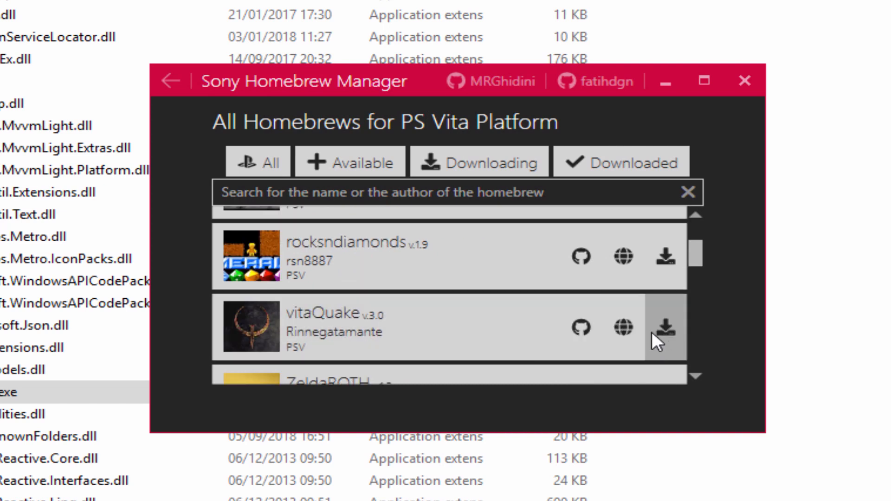
left_click(664, 327)
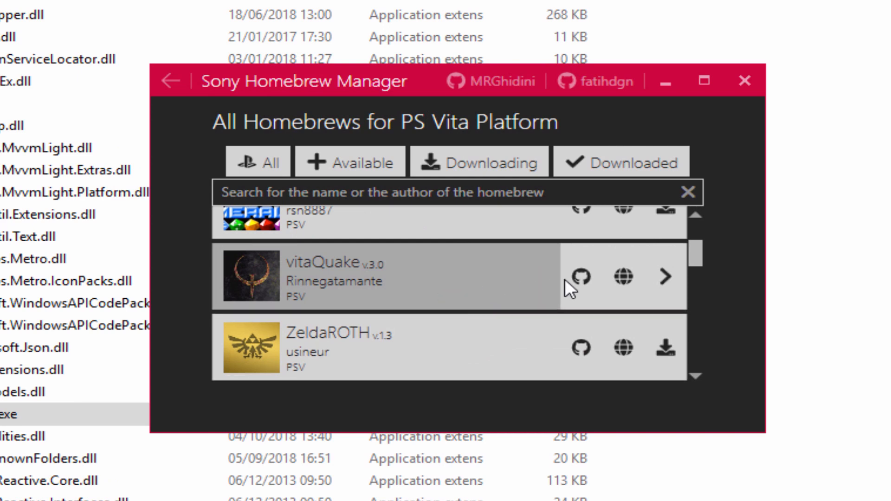
mouse_move(623, 279)
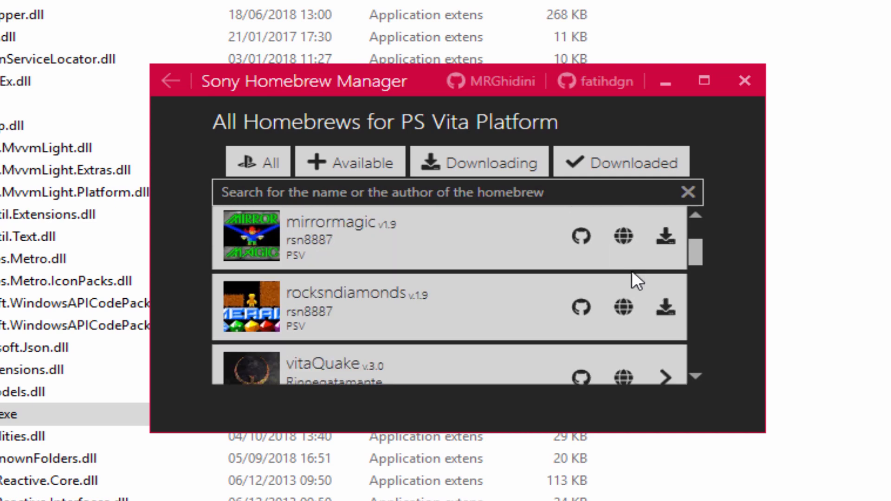
Check the Downloading and Downloaded tabs for vitaQuake v3.0, then return to the All list.
scroll("down", 3)
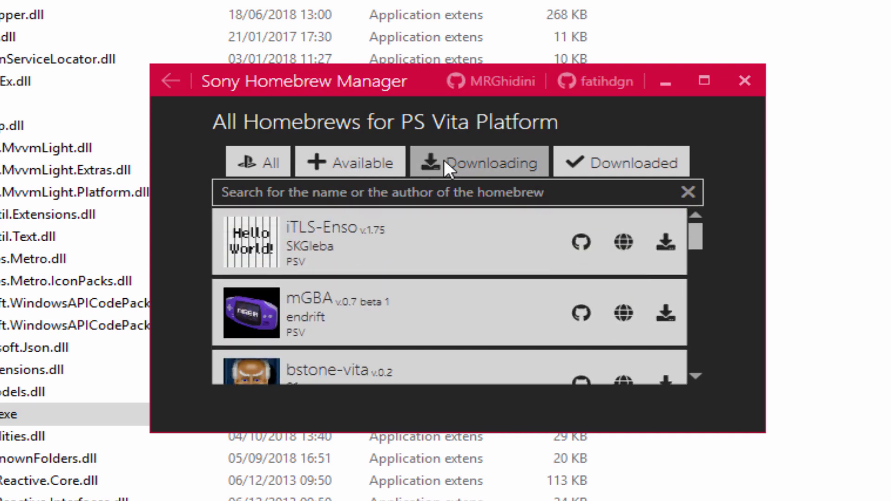
left_click(479, 162)
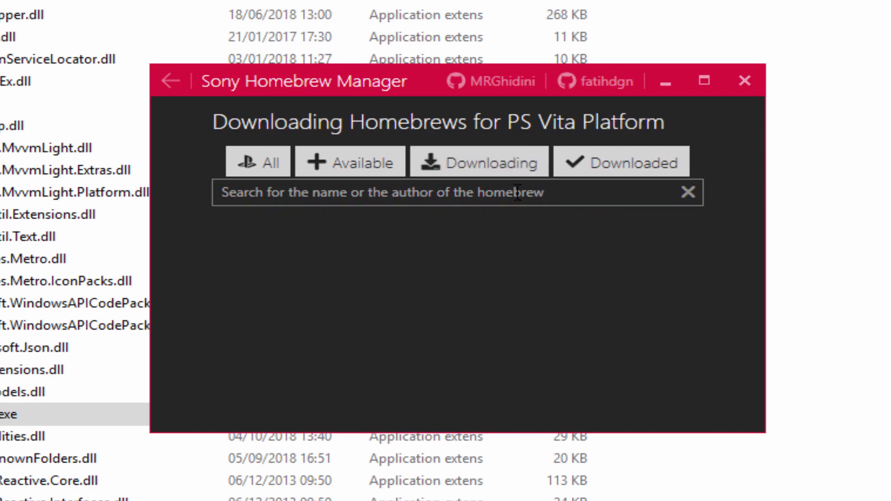
left_click(622, 162)
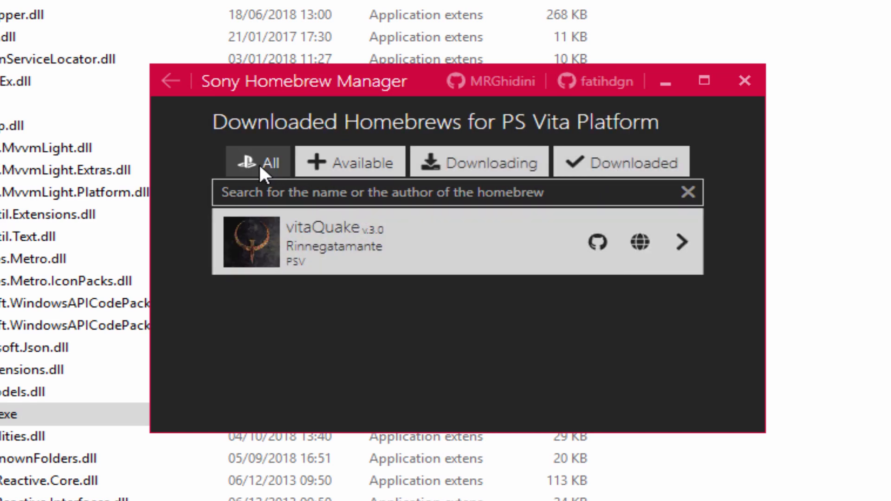
left_click(257, 161)
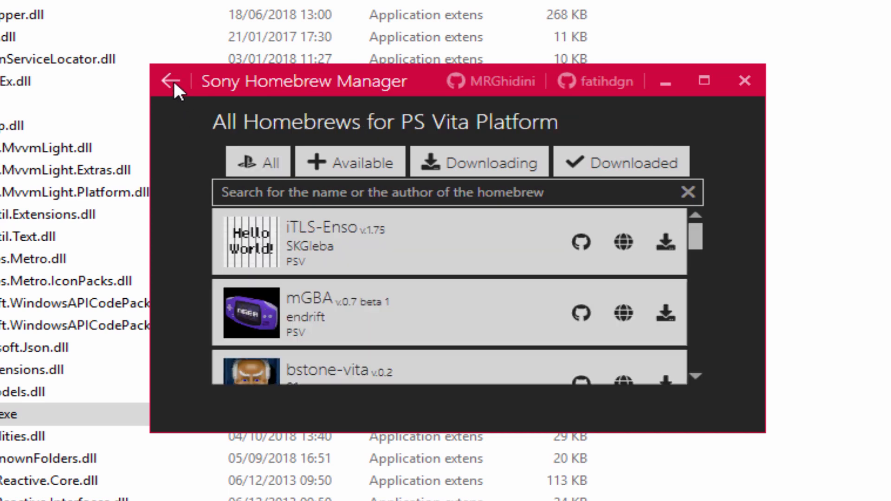
Switch to the PS3 homebrew list, scroll to CFW Extras Category and download it.
left_click(169, 82)
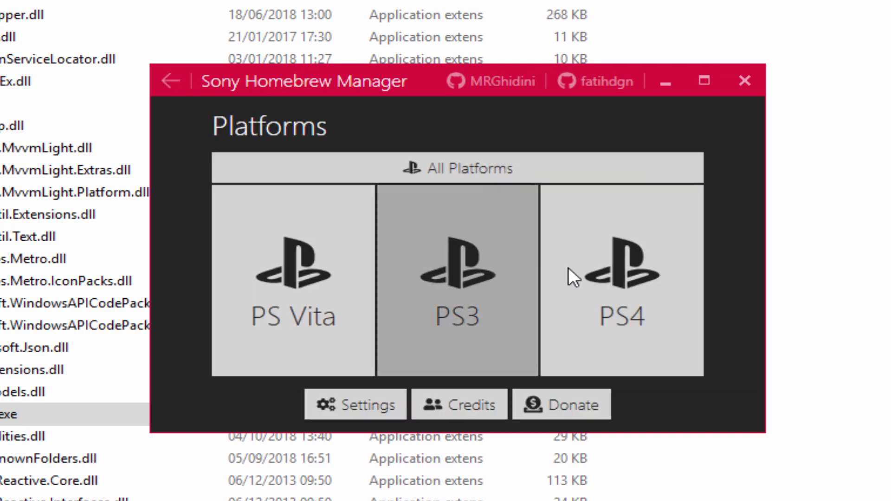
left_click(623, 278)
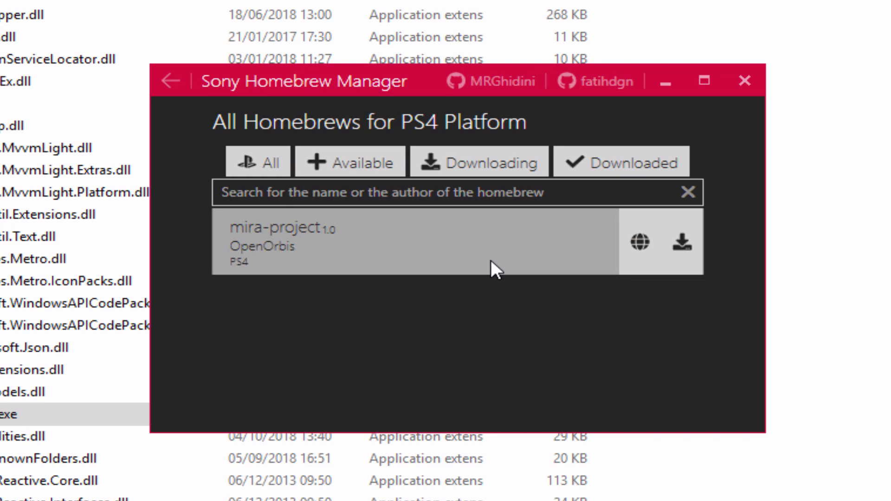
mouse_move(410, 235)
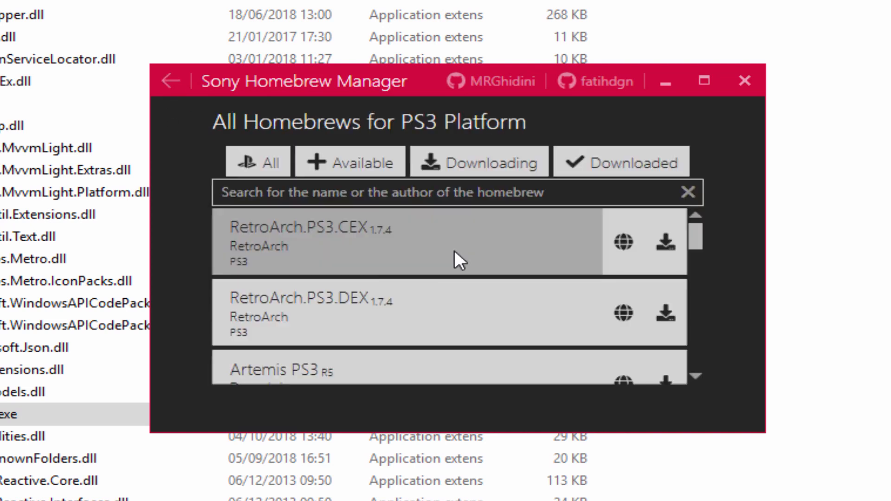
scroll("down", 3)
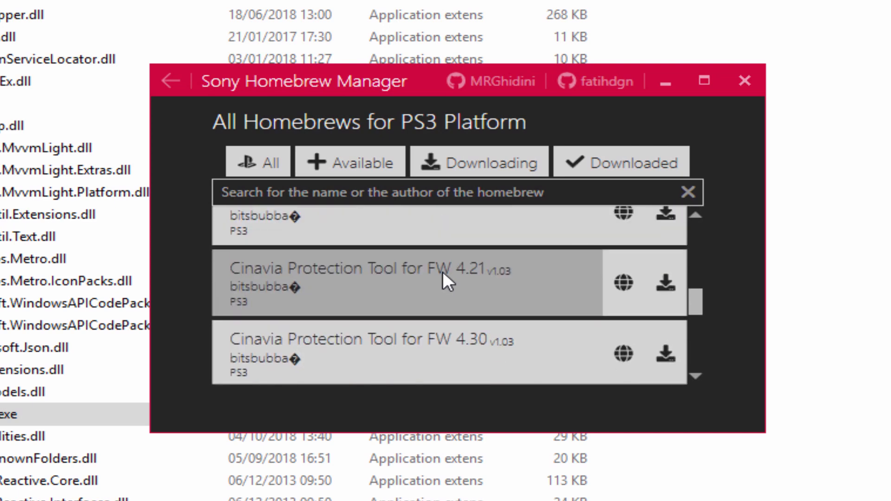
scroll("down", 3)
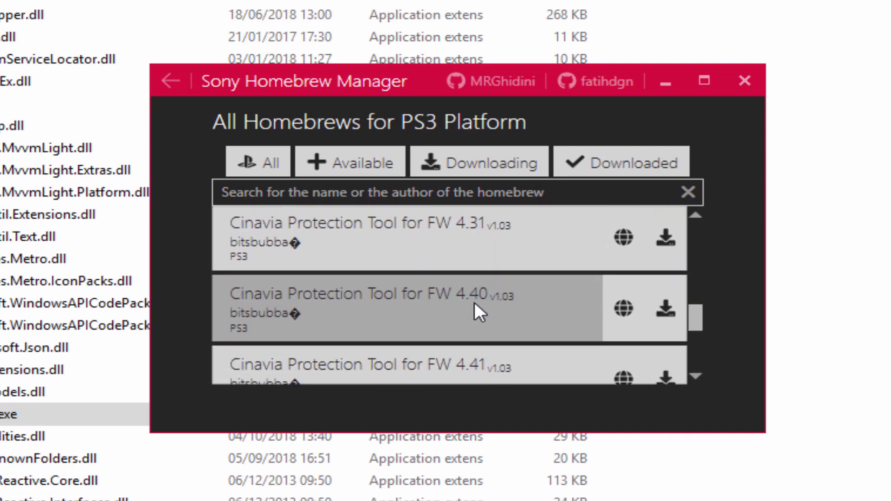
scroll("down", 3)
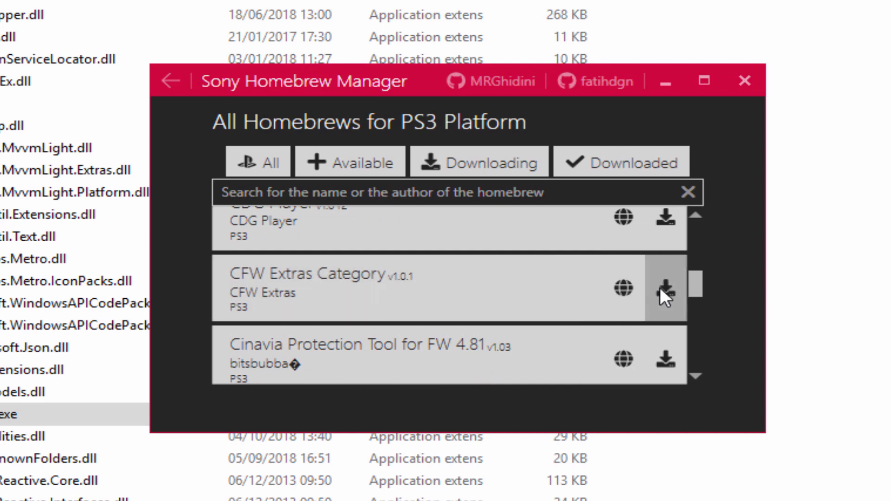
left_click(665, 292)
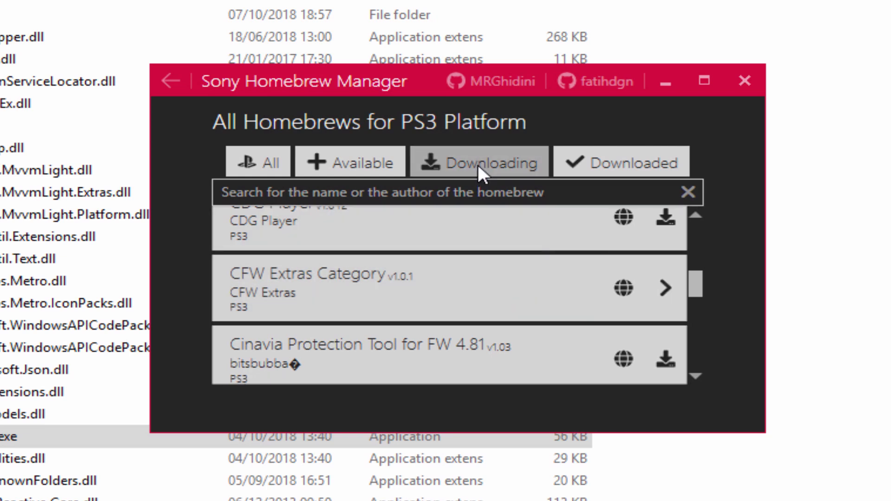
Confirm CFW Extras Category v1.0.1 appears under Downloaded and return to the Platforms screen.
left_click(622, 163)
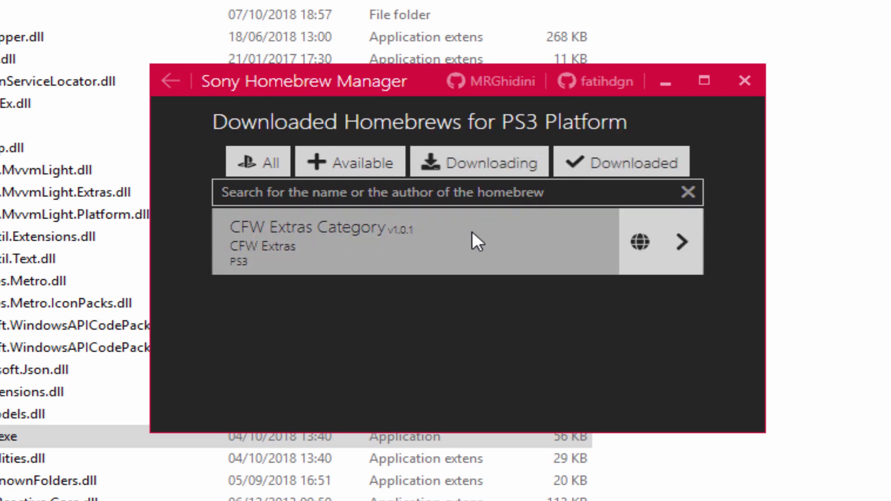
left_click(258, 163)
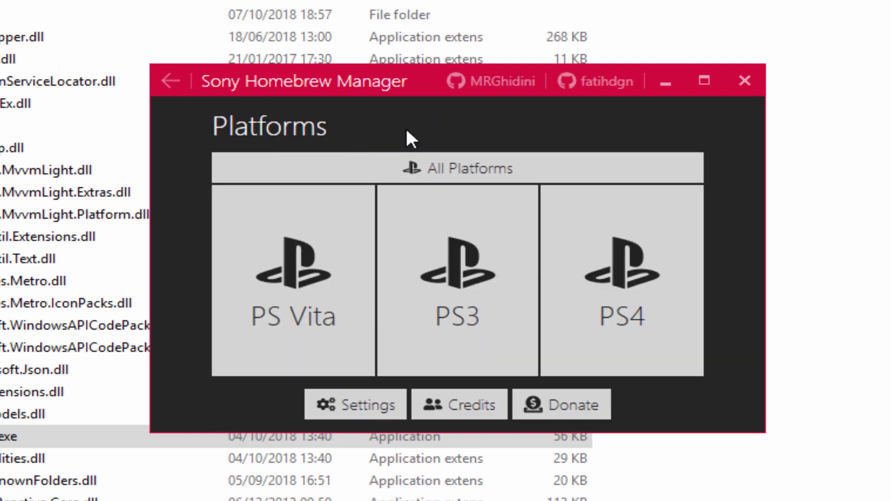
mouse_move(314, 245)
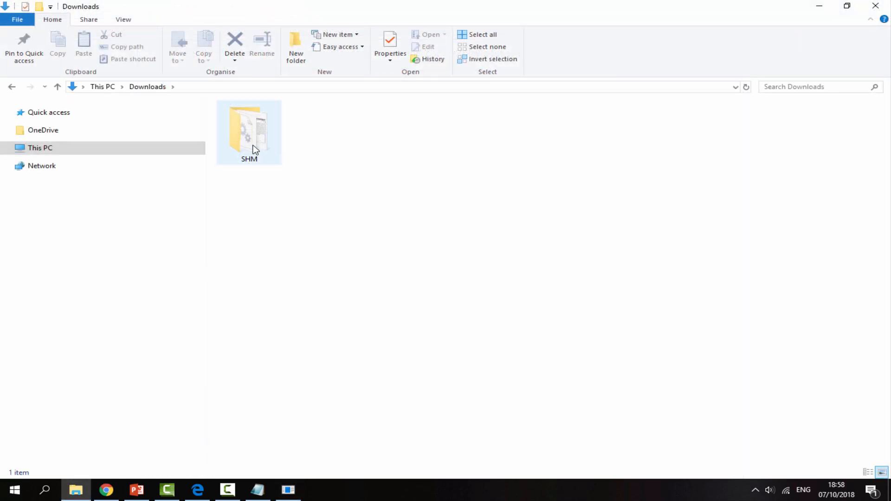
Browse SHM's PSV folder for vitaQuake and PS3\CFW Extras Category for its installer, ending back in SHM.
double_click(247, 130)
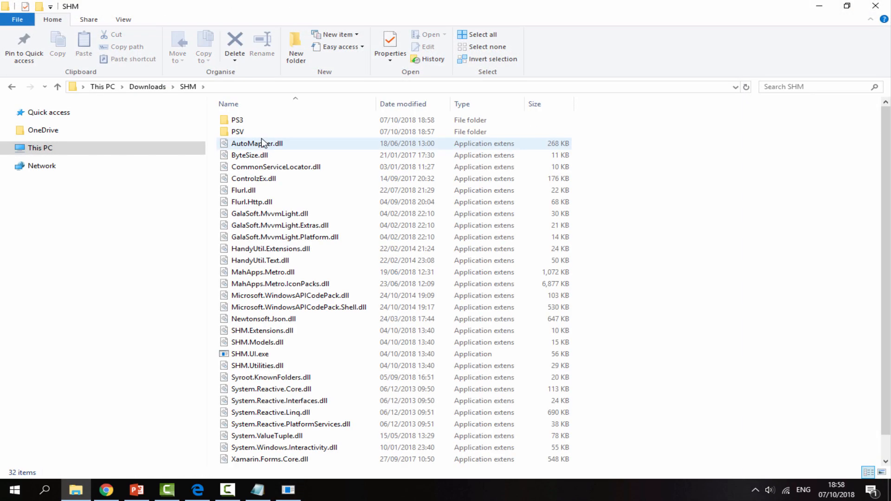
mouse_move(244, 134)
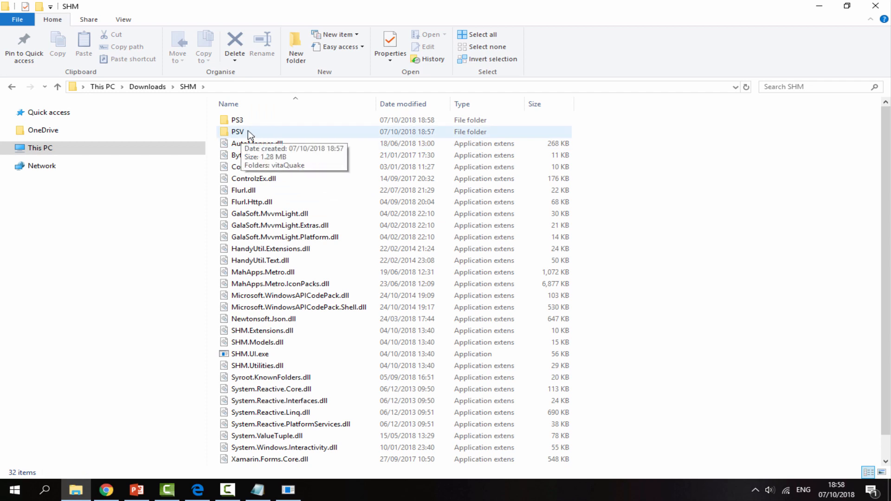
double_click(237, 132)
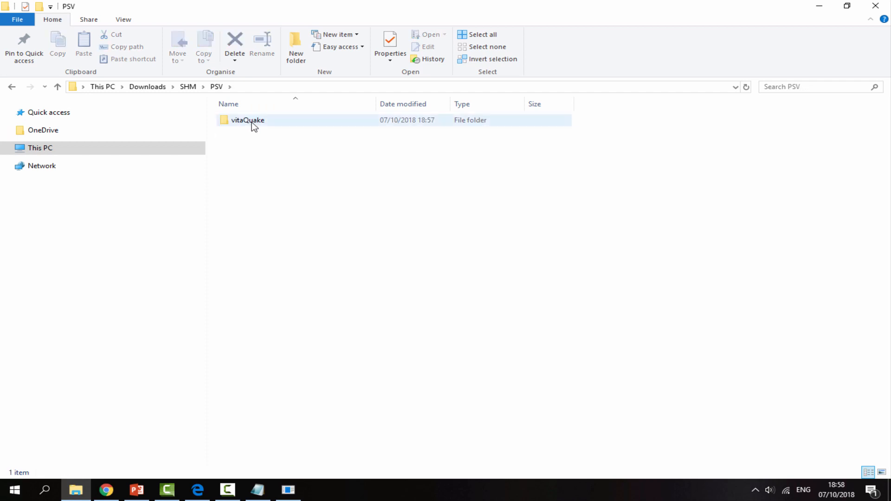
double_click(245, 120)
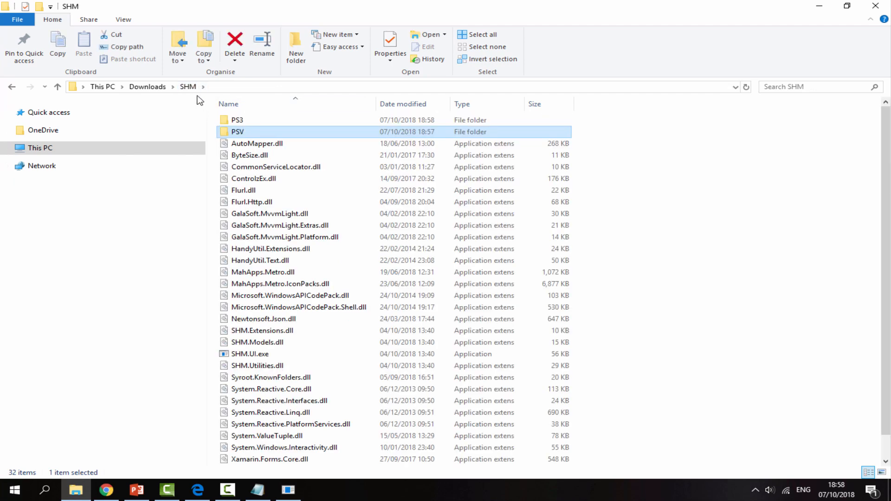
double_click(238, 119)
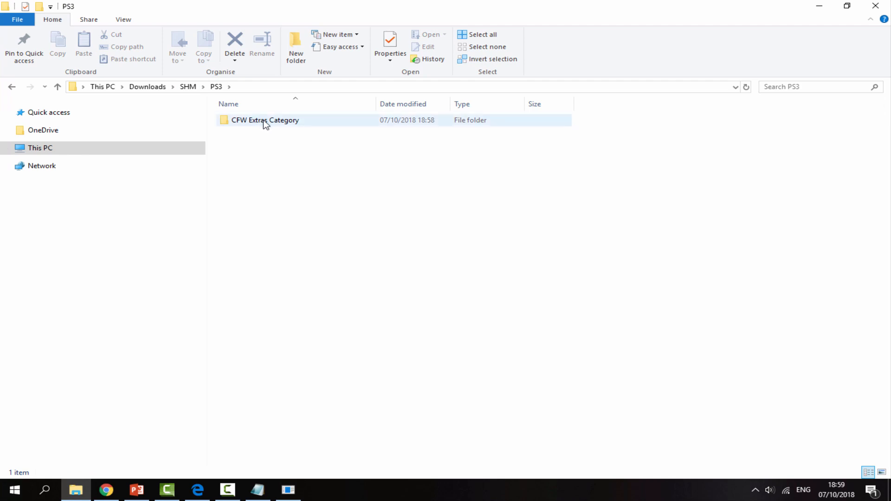
double_click(265, 120)
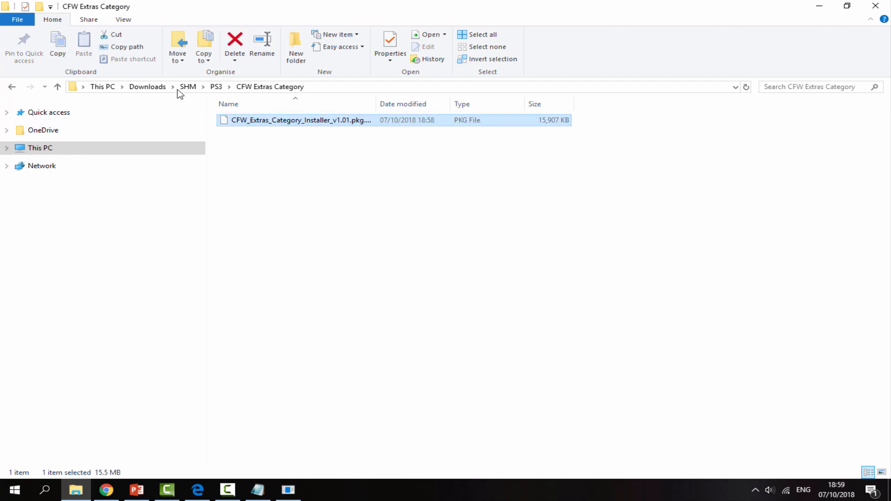
left_click(188, 88)
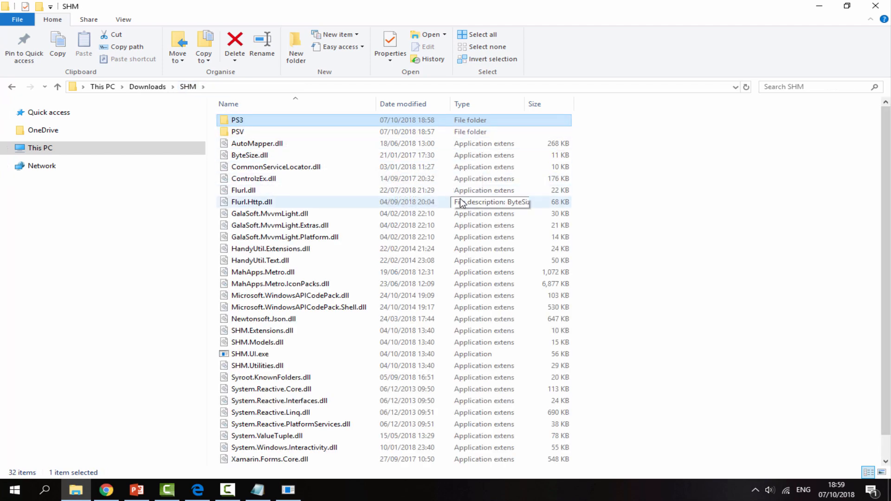